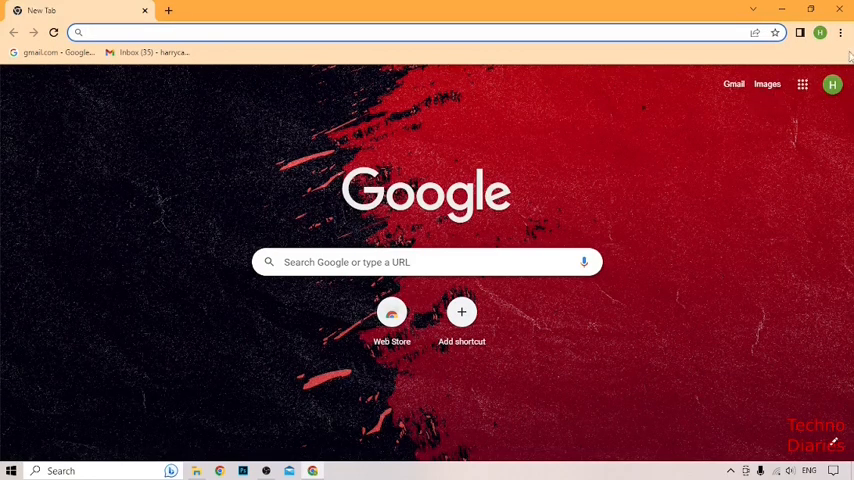
mouse_move(840, 32)
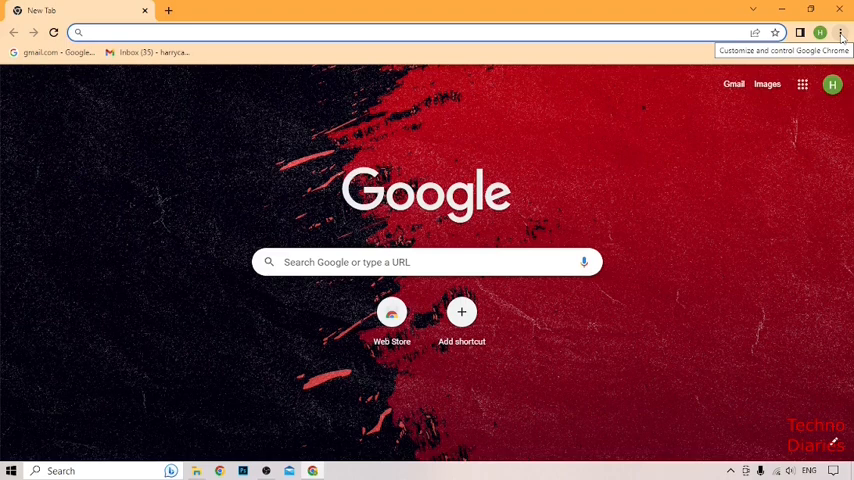
Open Chrome's three-dot main menu from the new tab page.
click(840, 32)
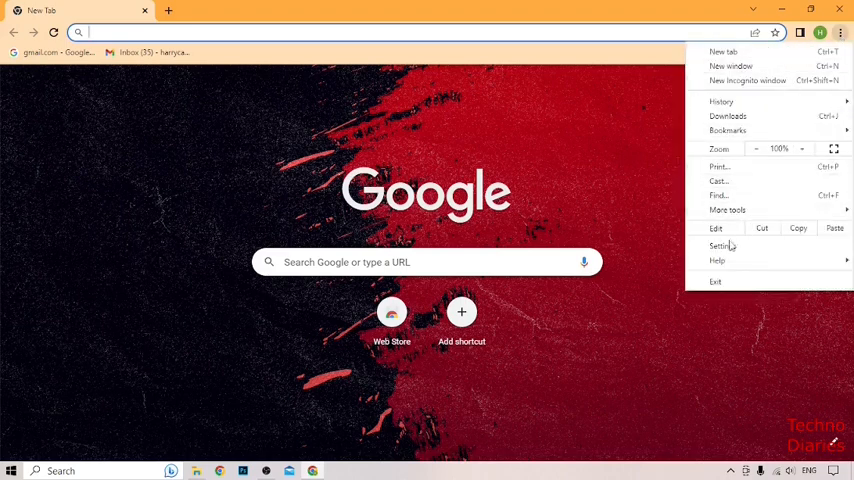
mouse_move(722, 246)
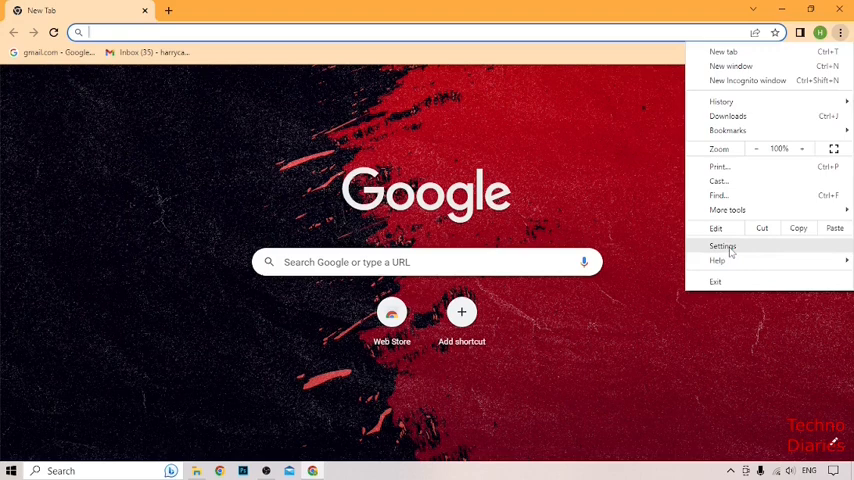
Go to Chrome Settings and its Extensions page.
click(722, 246)
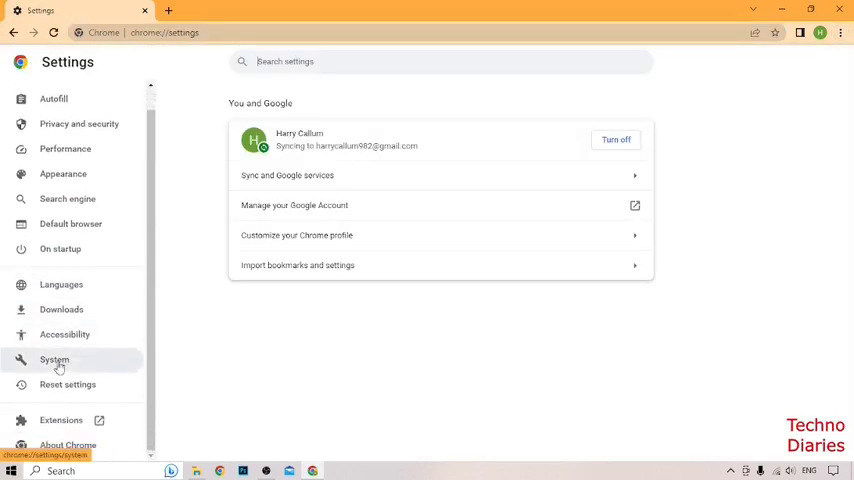
mouse_move(61, 420)
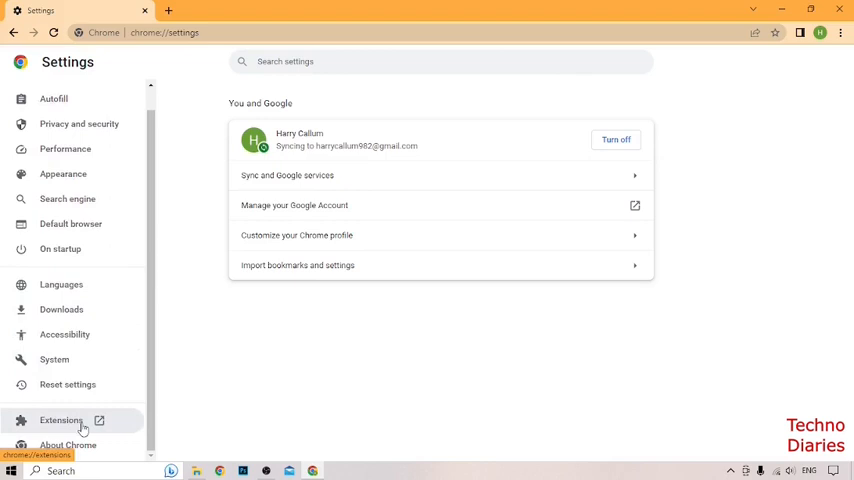
click(61, 420)
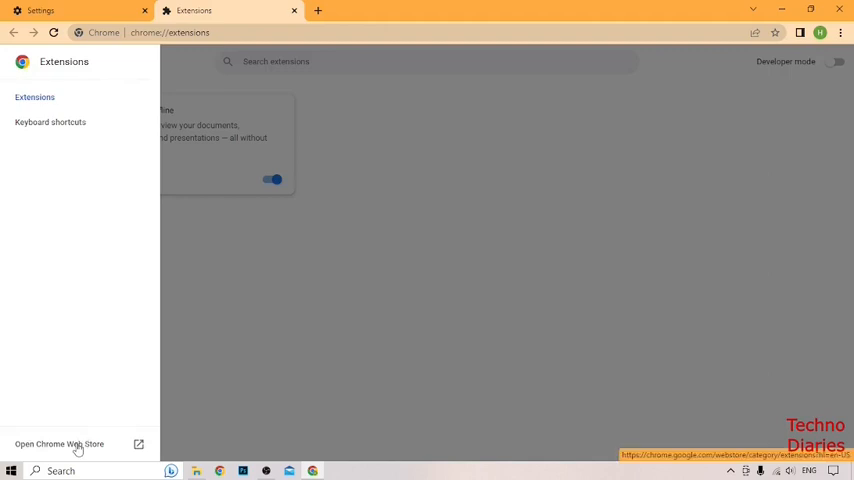
Search the Chrome Web Store for 'mailtrack' to reach Email Tracker for Gmail.
click(59, 443)
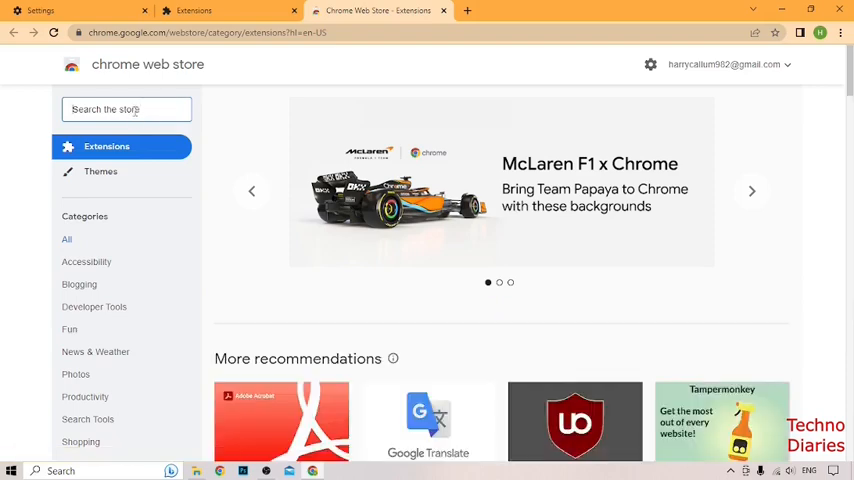
text(mailtrack)
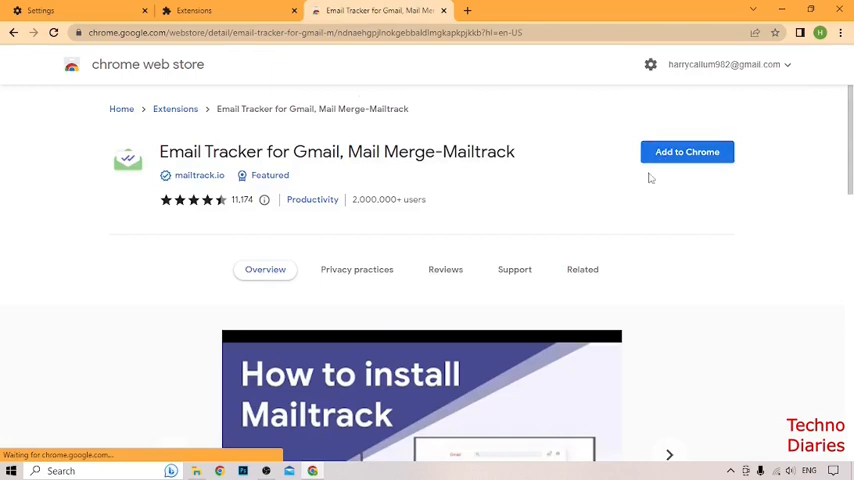
Add the Mailtrack extension to Chrome.
click(687, 151)
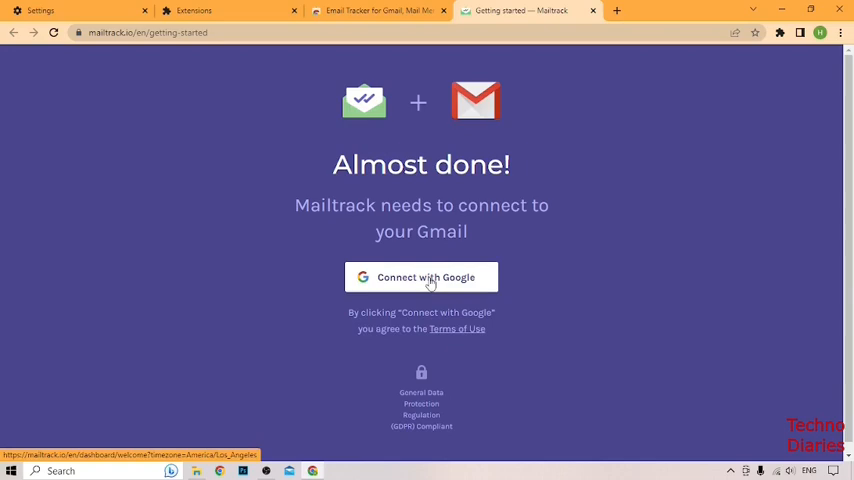
Connect Mailtrack with Google, pick the account, and allow the requested permissions.
click(421, 277)
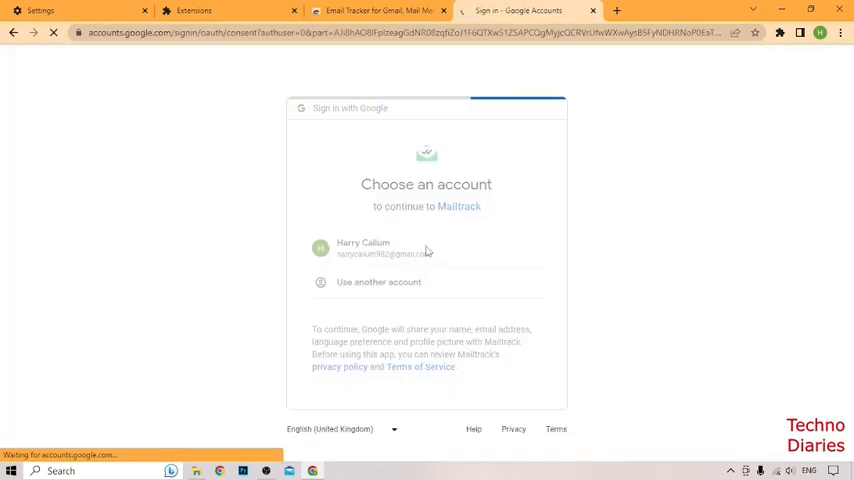
click(385, 247)
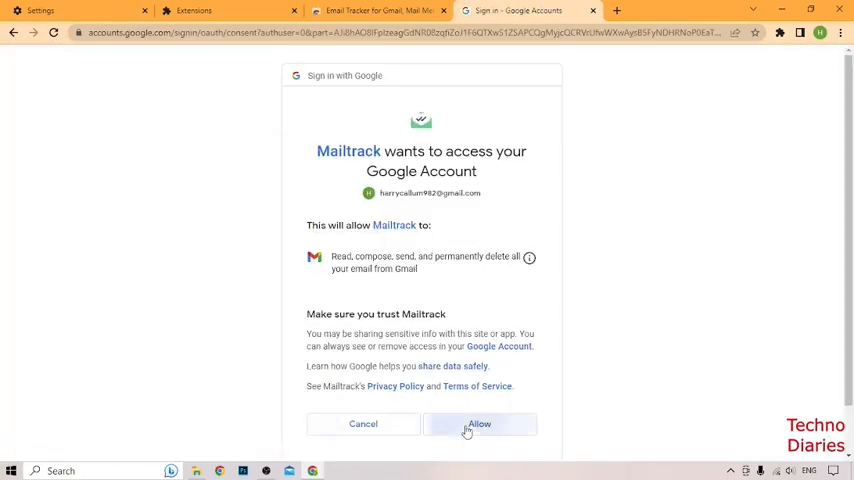
click(479, 423)
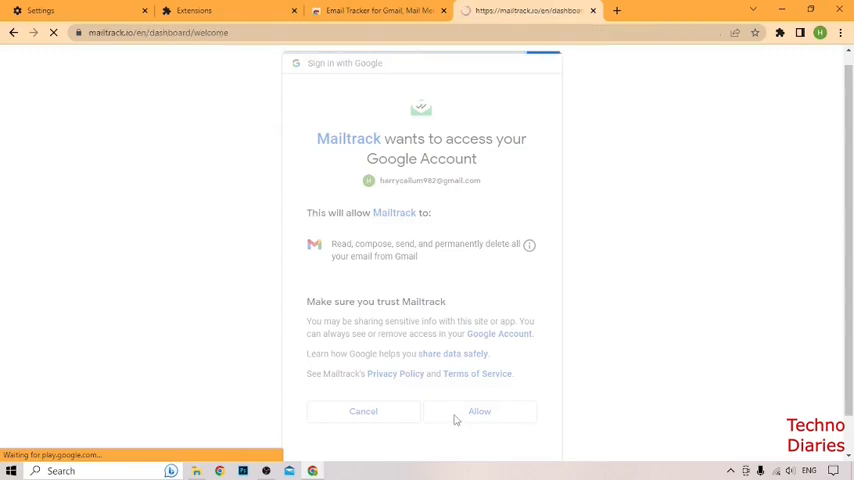
click(480, 411)
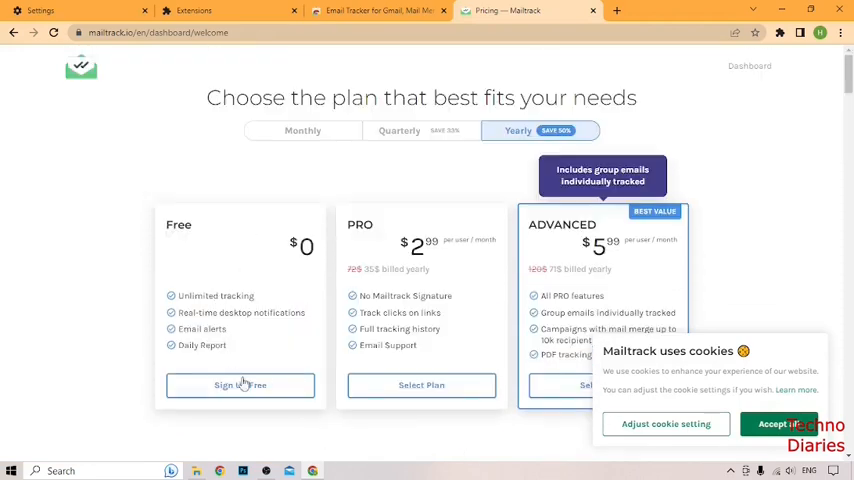
Sign up for Mailtrack's Free plan.
click(240, 385)
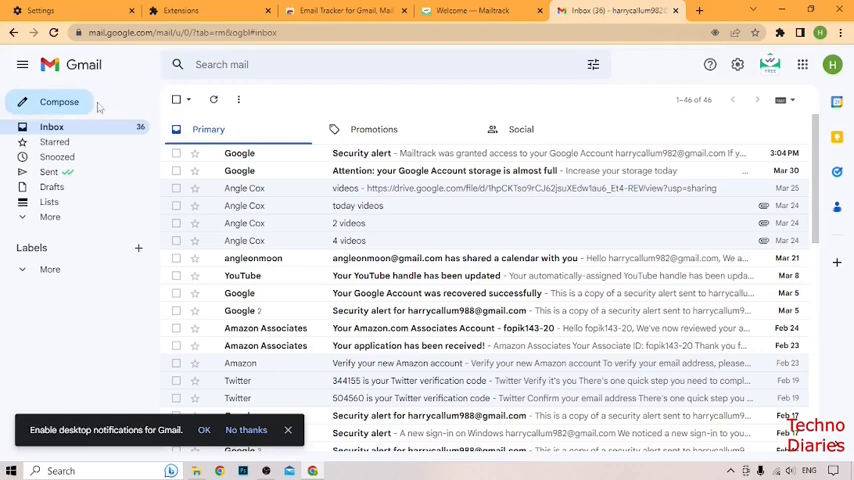
click(59, 102)
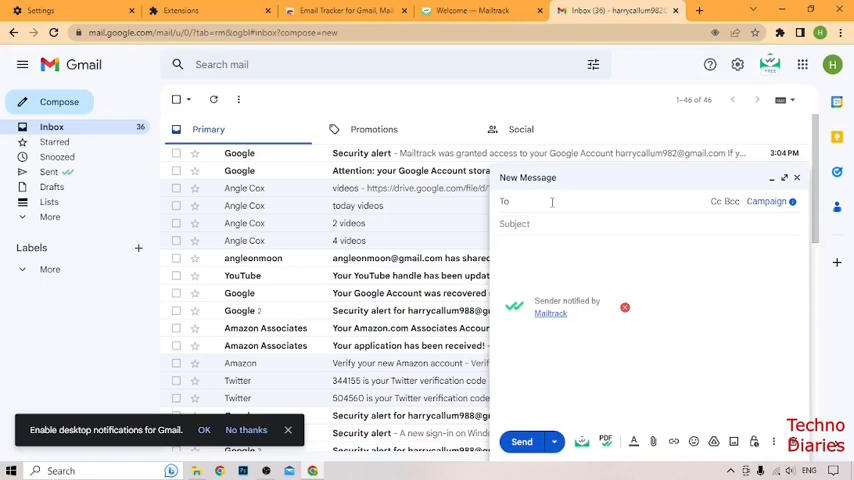
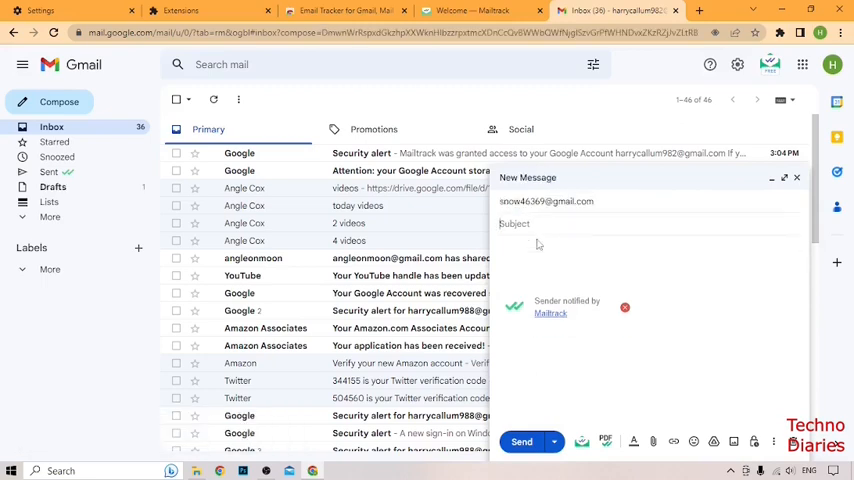
text(videos)
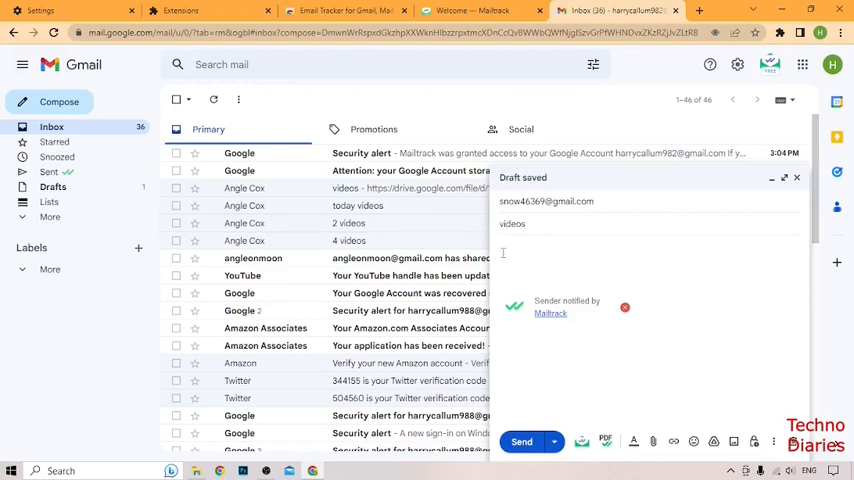
text(Hlo how)
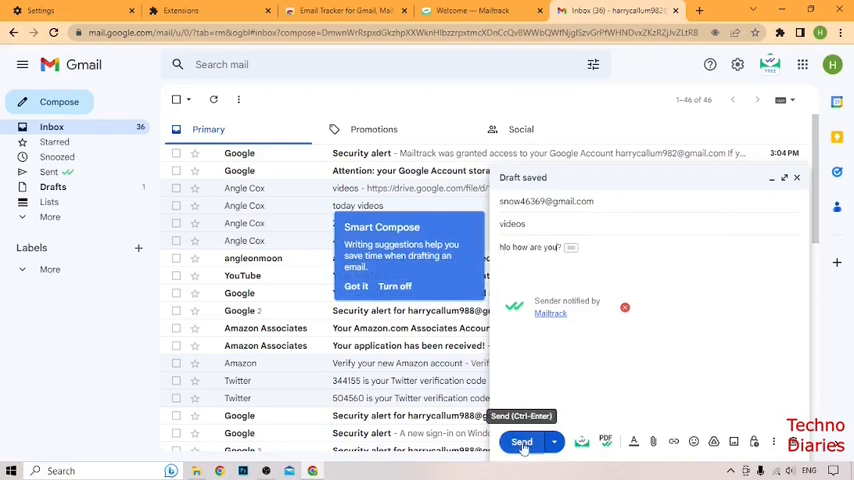
click(521, 442)
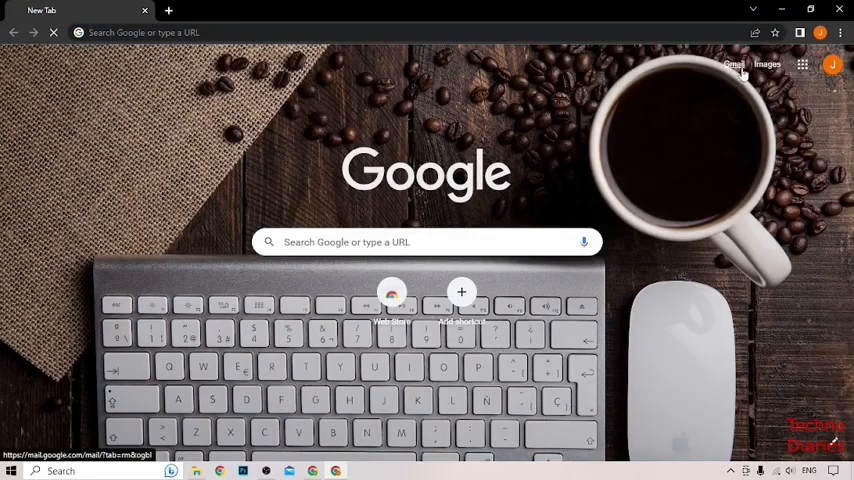
Open Gmail in the recipient's window and read the newly received email.
click(734, 64)
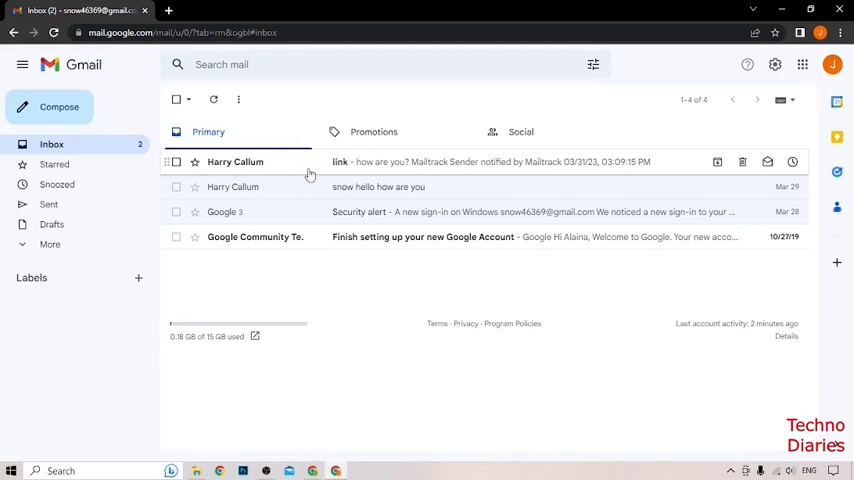
click(340, 161)
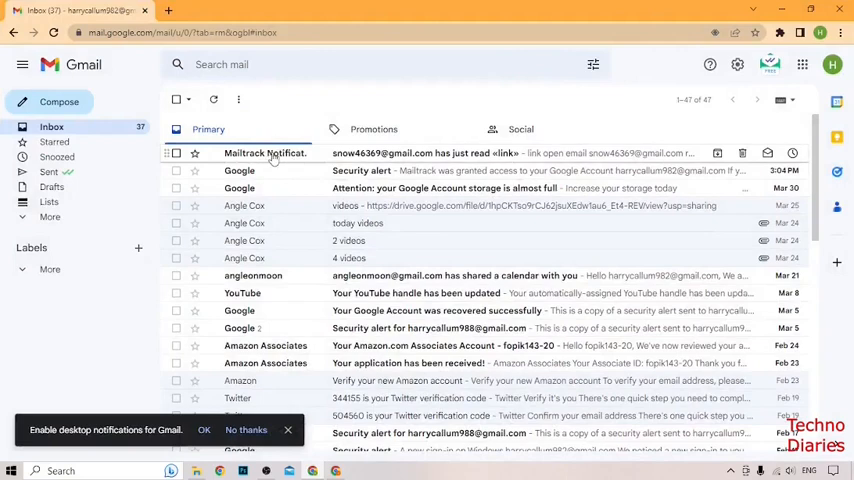
Open the 'Mailtrack Notification' email in the sender's inbox.
click(265, 153)
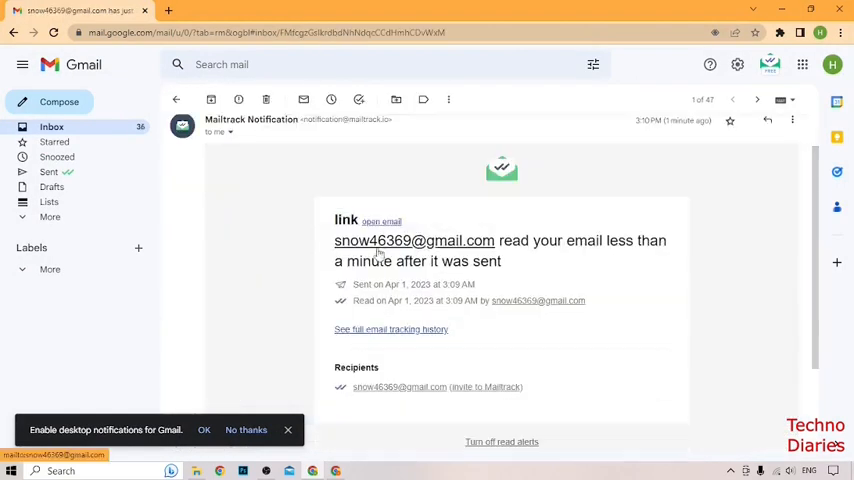